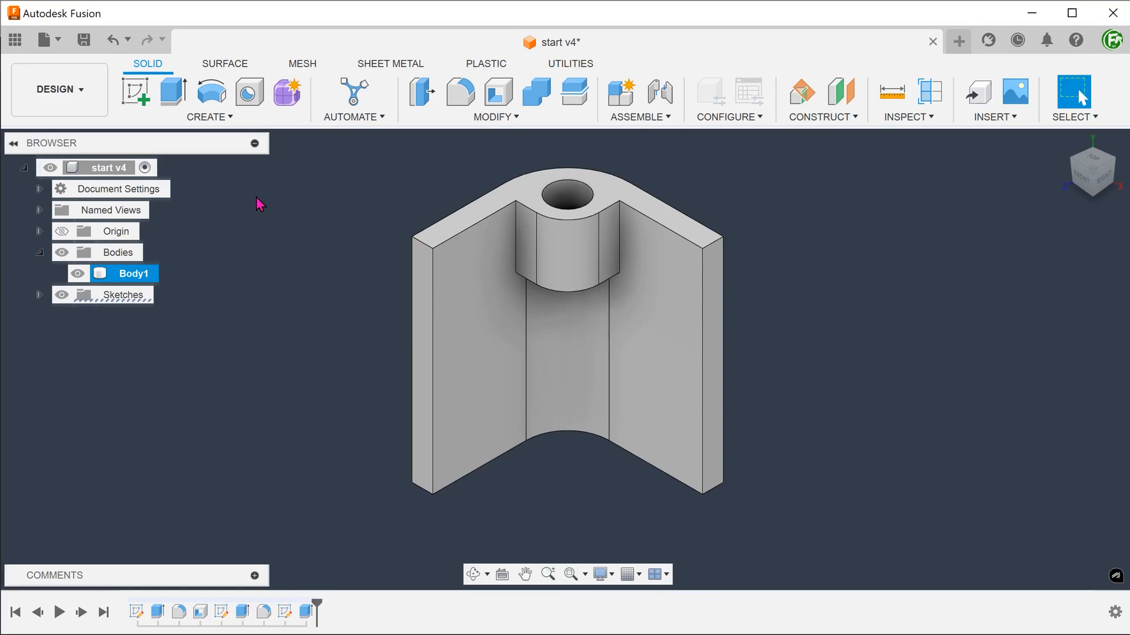
Step: Extrude the boss's flat bottom face 3 mm with a -30° taper, joined to the body
click(173, 92)
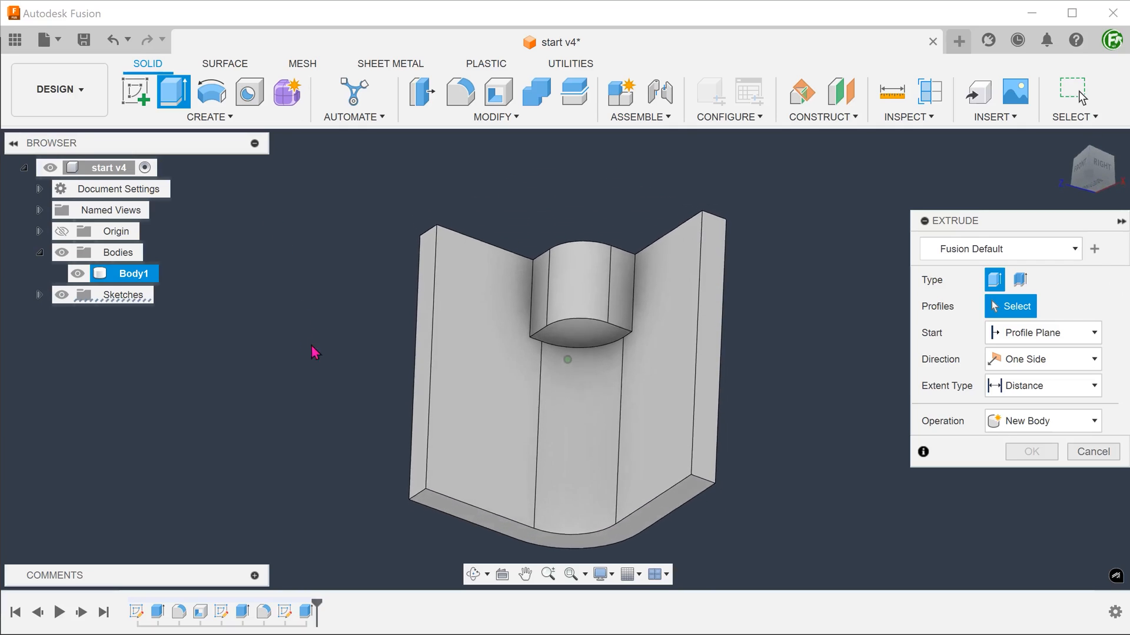
click(567, 309)
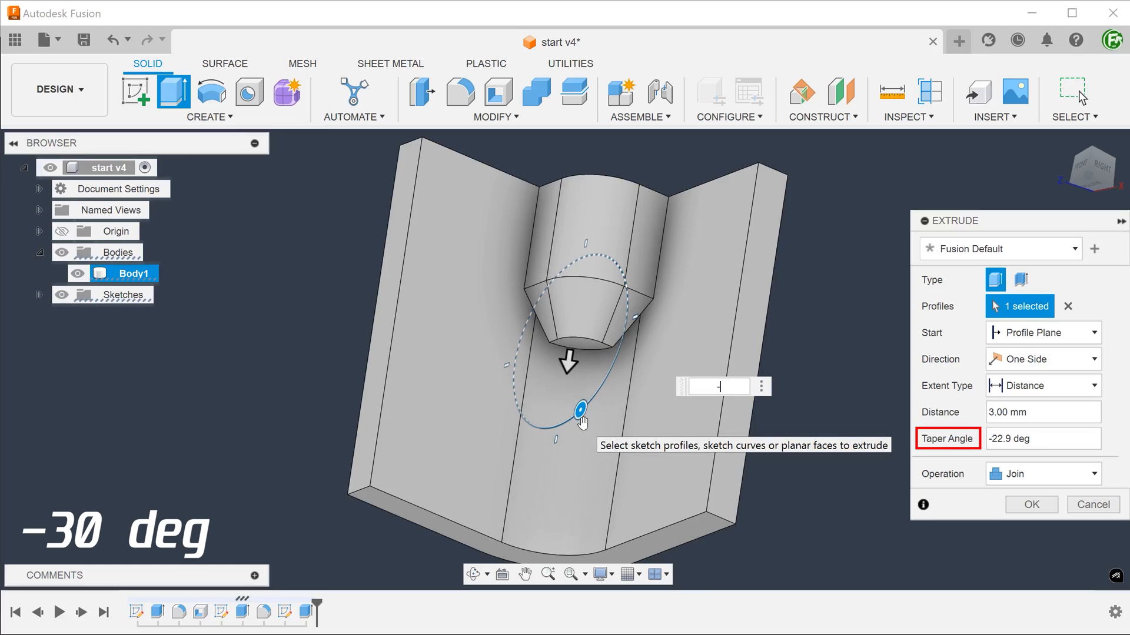
text(-30)
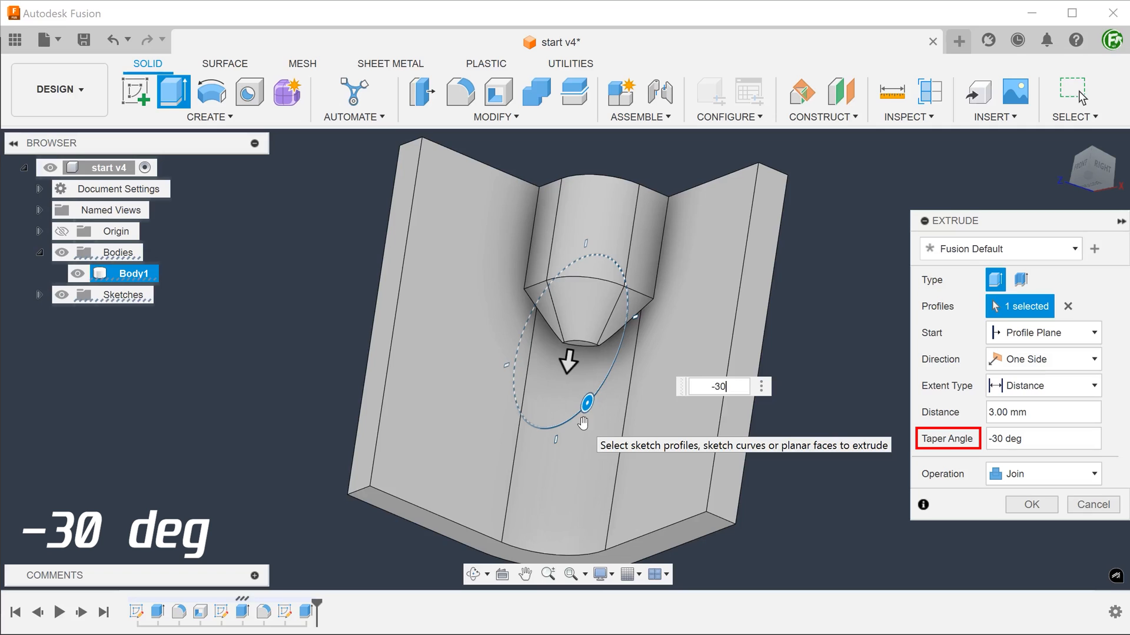
scroll(up, 3)
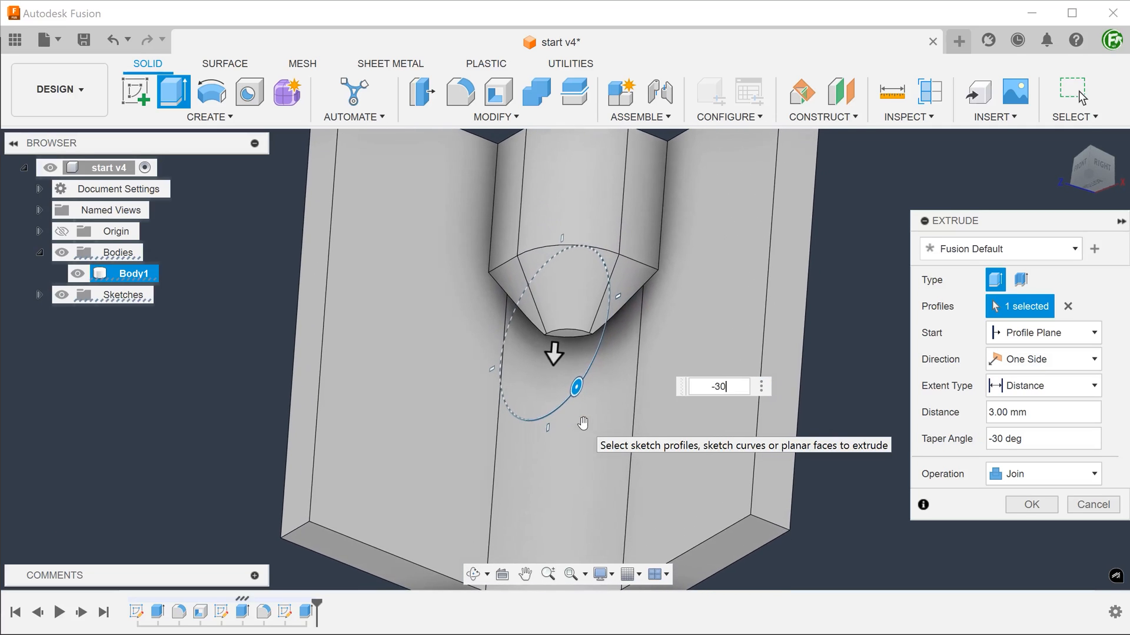
click(1029, 505)
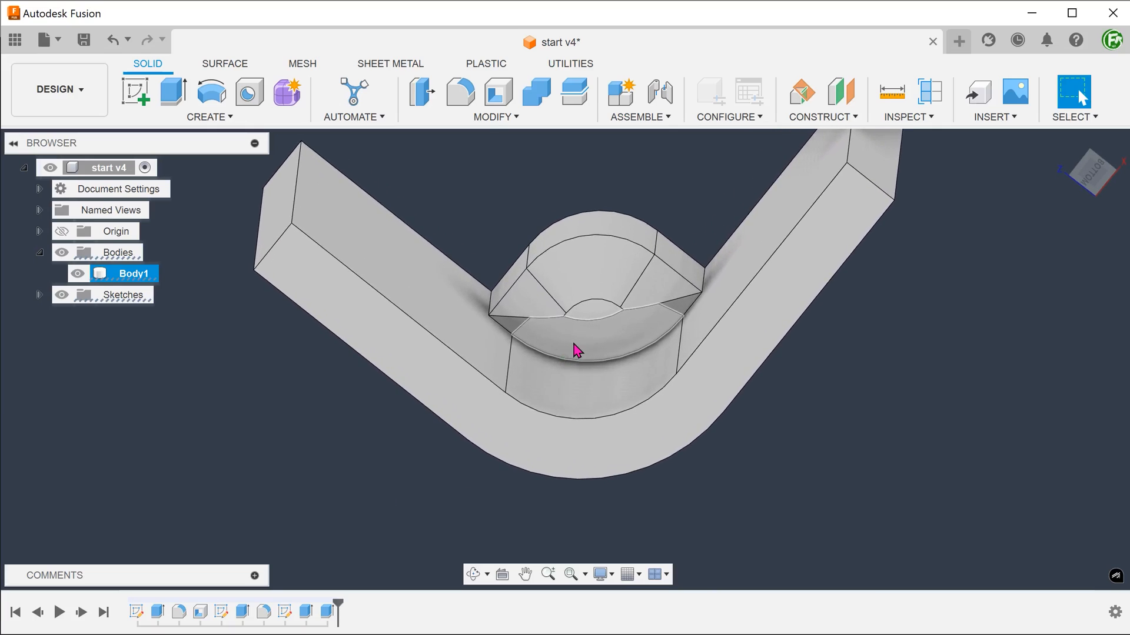
Step: Delete the curved faces under the boss taper to leave a clean conical end
click(681, 313)
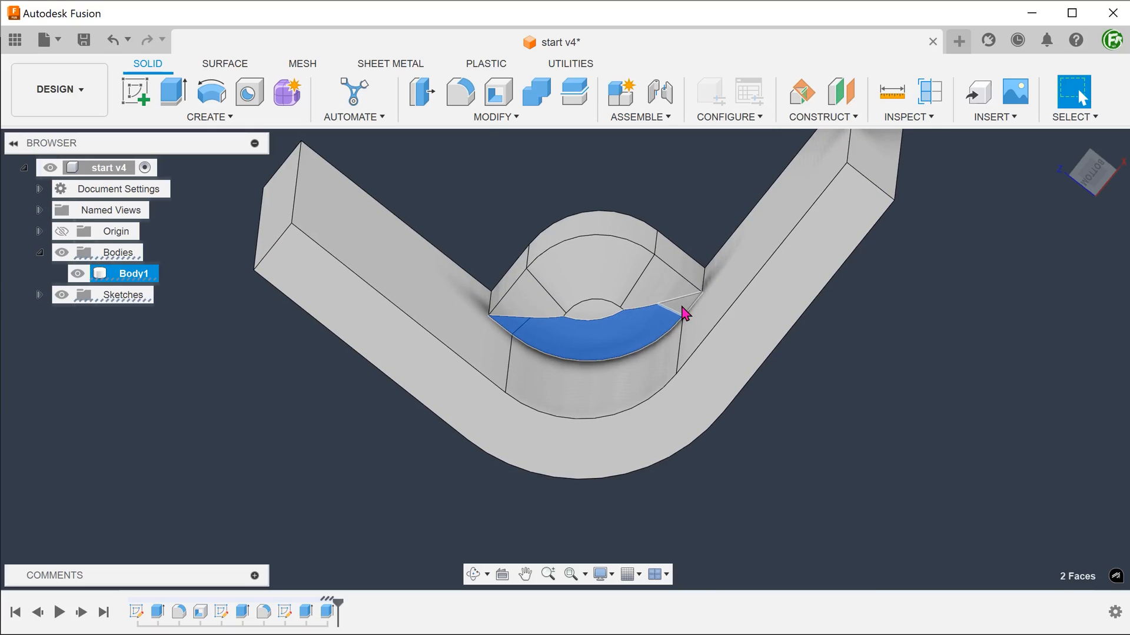
key(Delete)
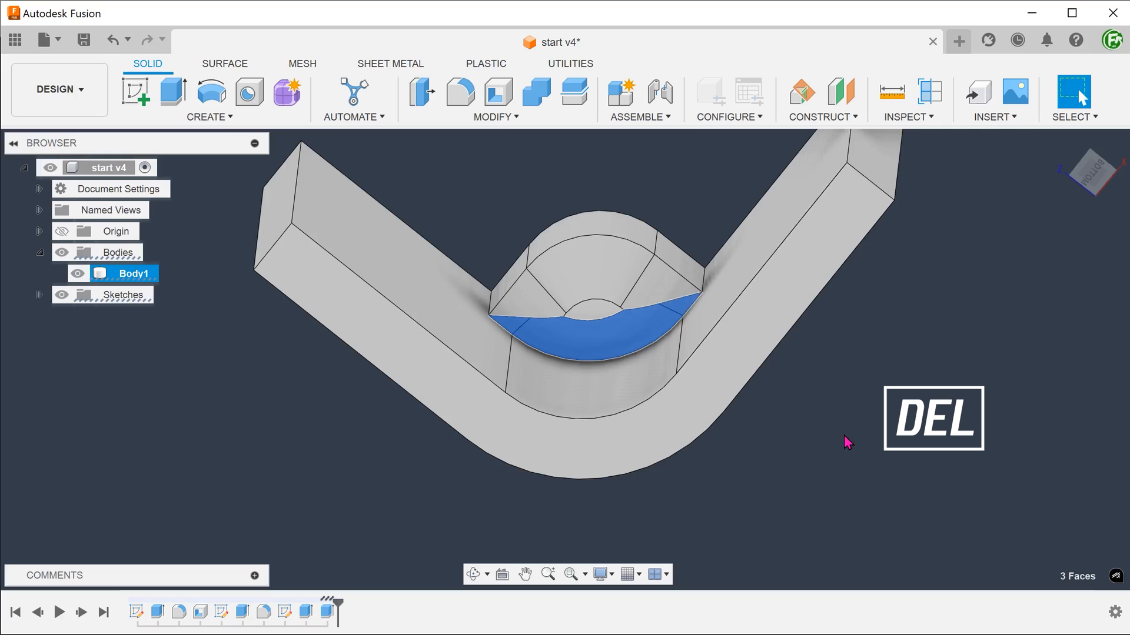
key(Delete)
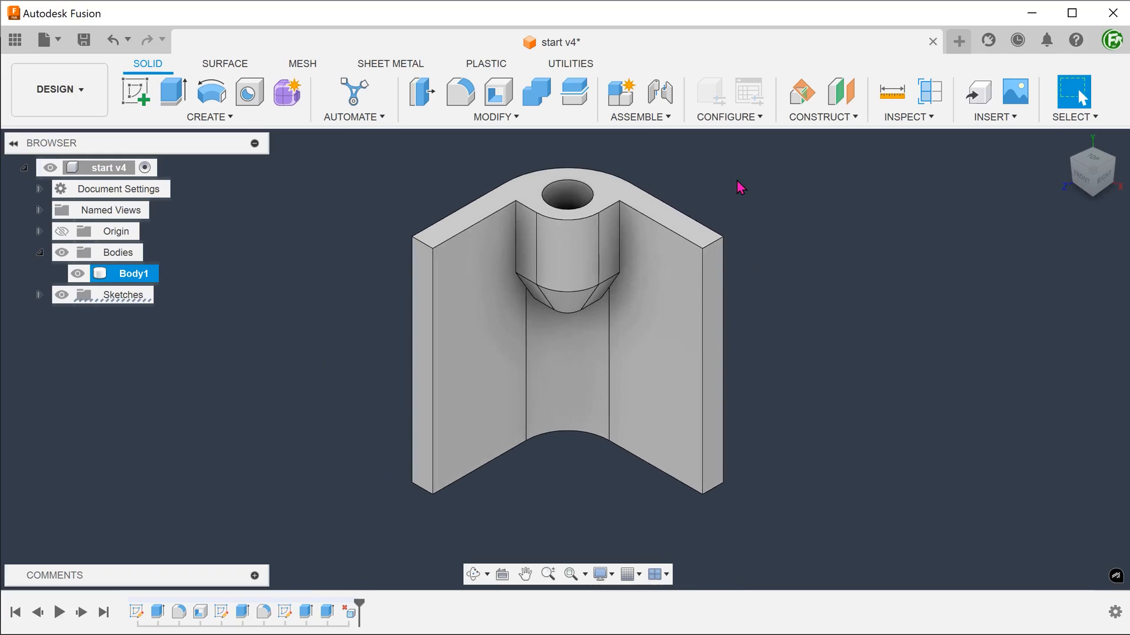
mouse_move(732, 180)
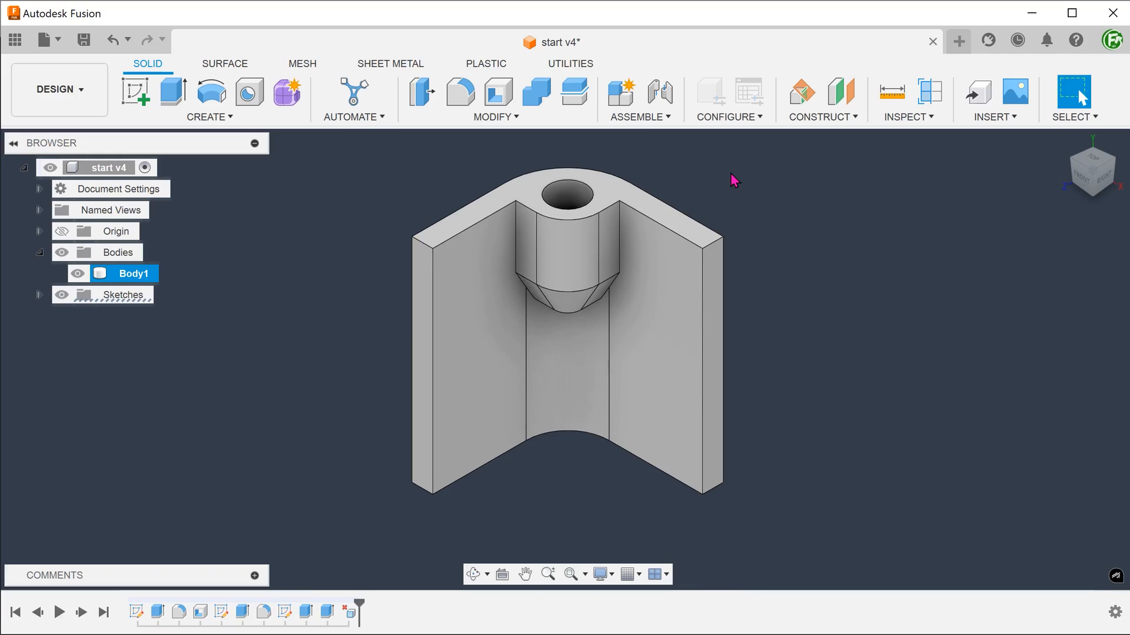
Step: Offset the flat end face of the tapered boss by 2.995 mm to form a point
click(494, 116)
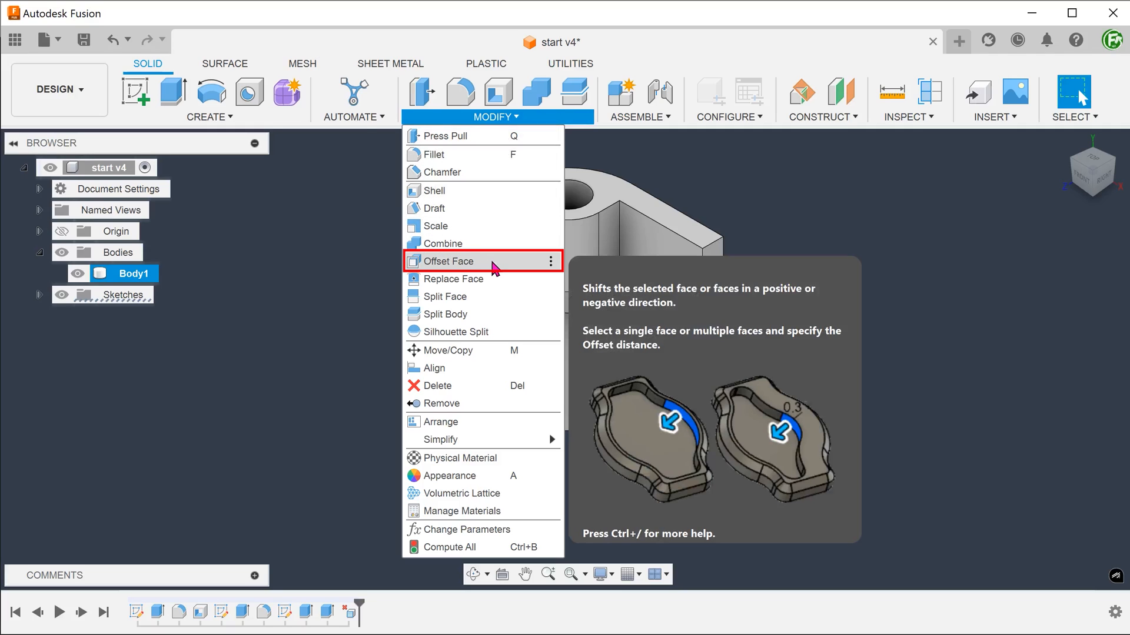
click(447, 261)
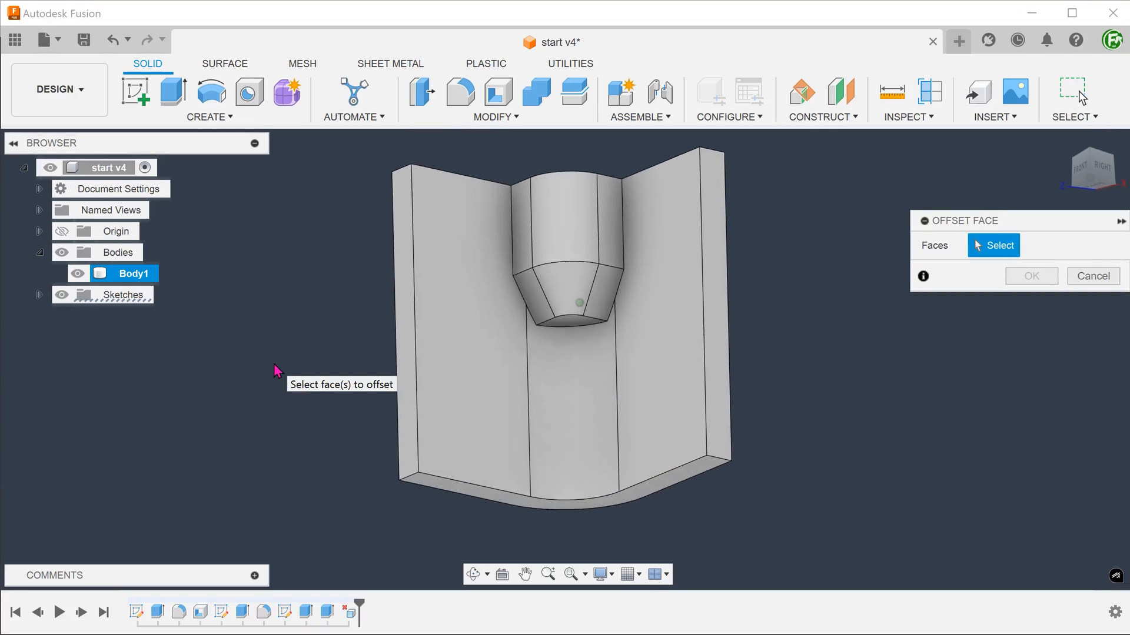
scroll(up, 3)
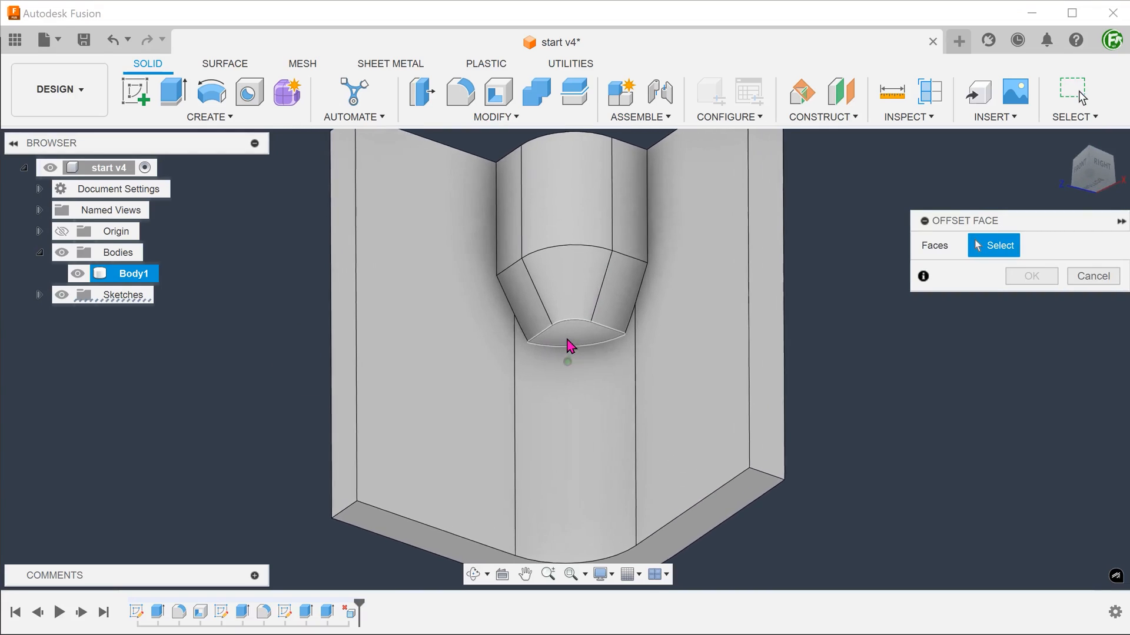
click(567, 343)
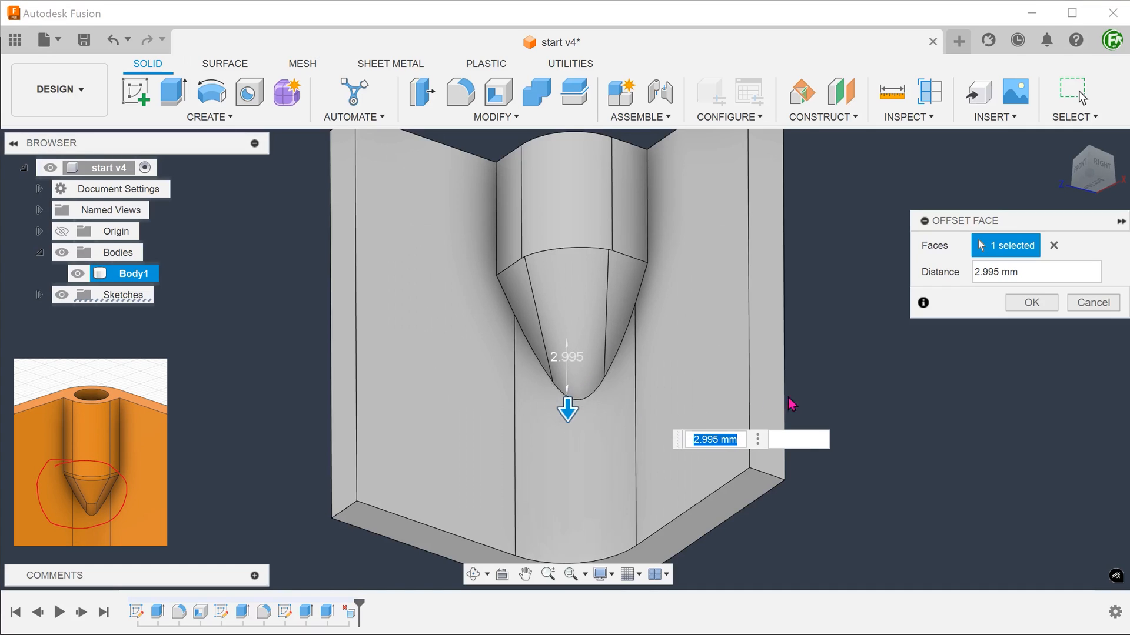
click(1030, 303)
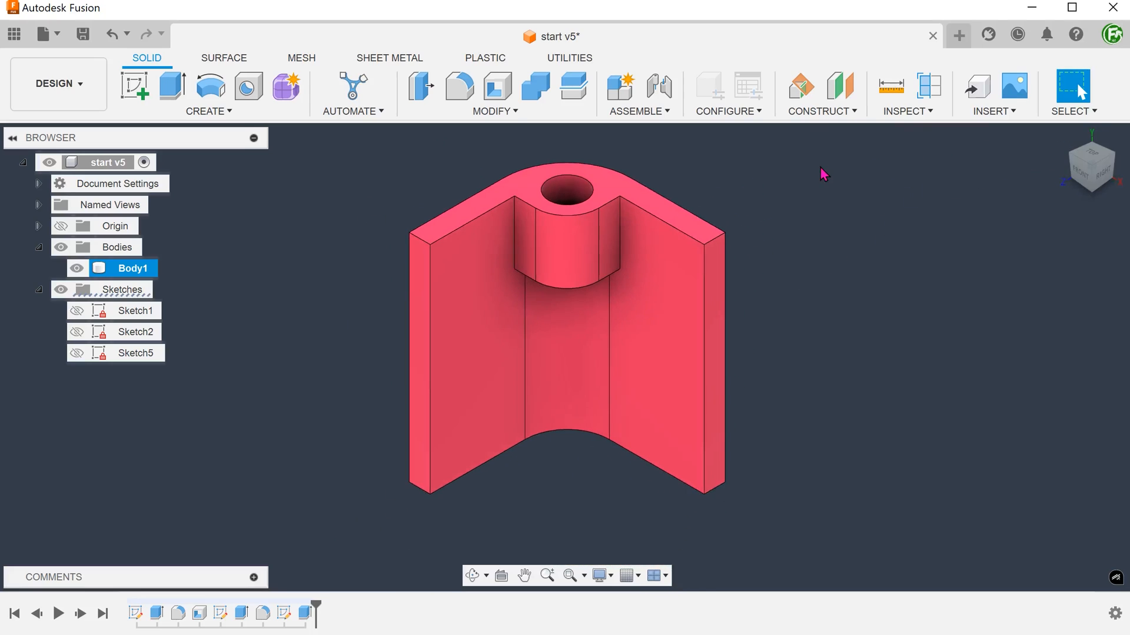
mouse_move(808, 198)
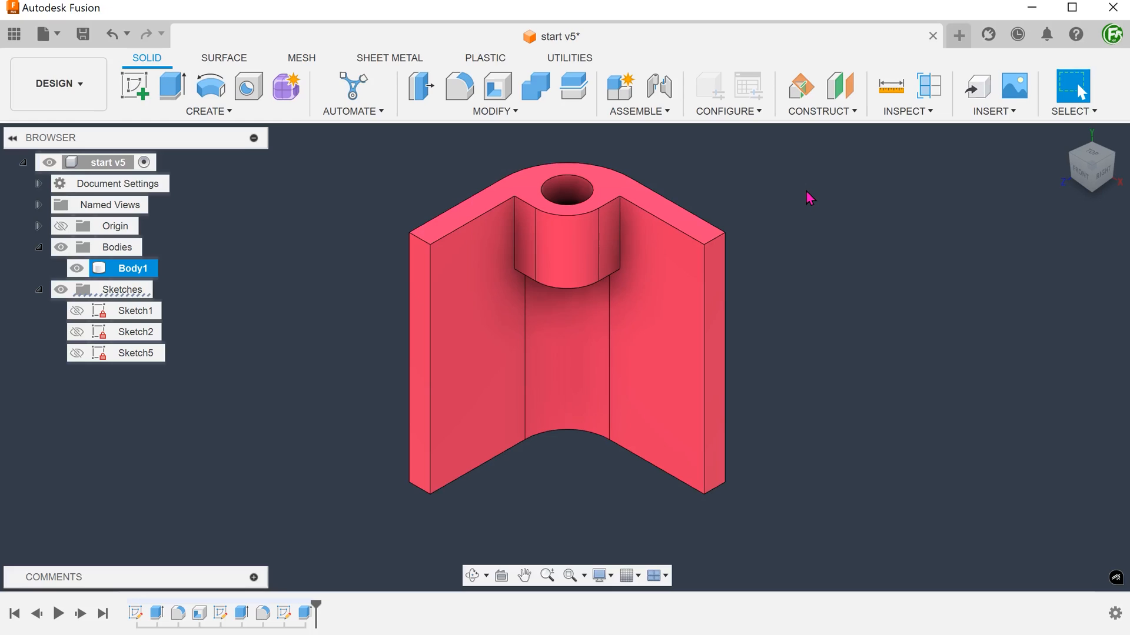
Step: Create a midplane between the bracket's two inner wall faces
click(819, 95)
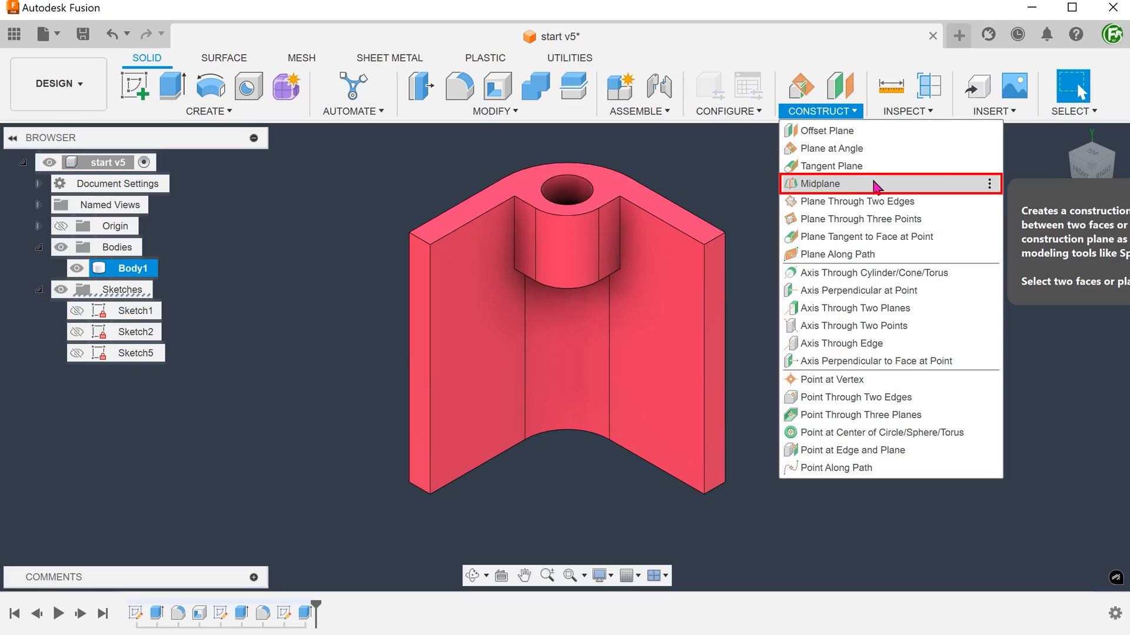
click(820, 184)
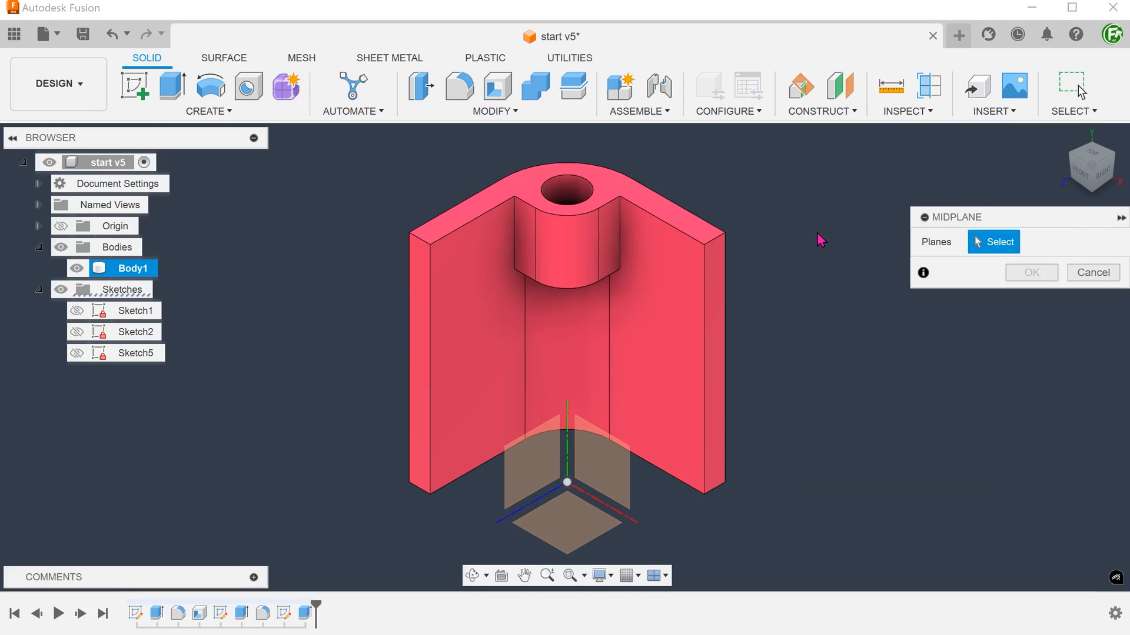
click(666, 339)
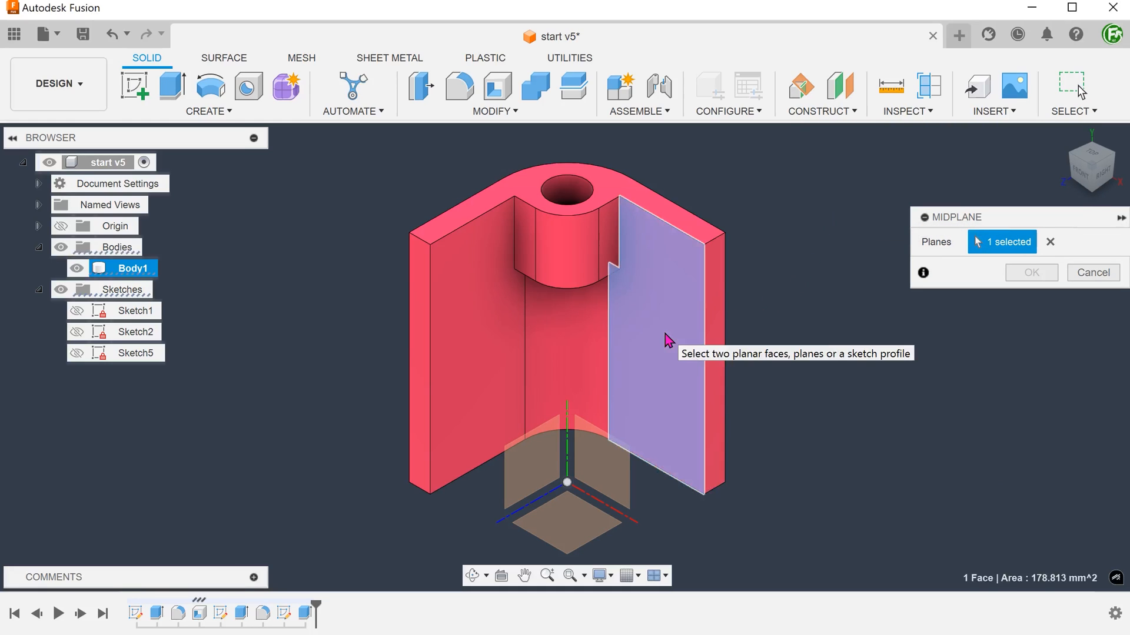
click(468, 325)
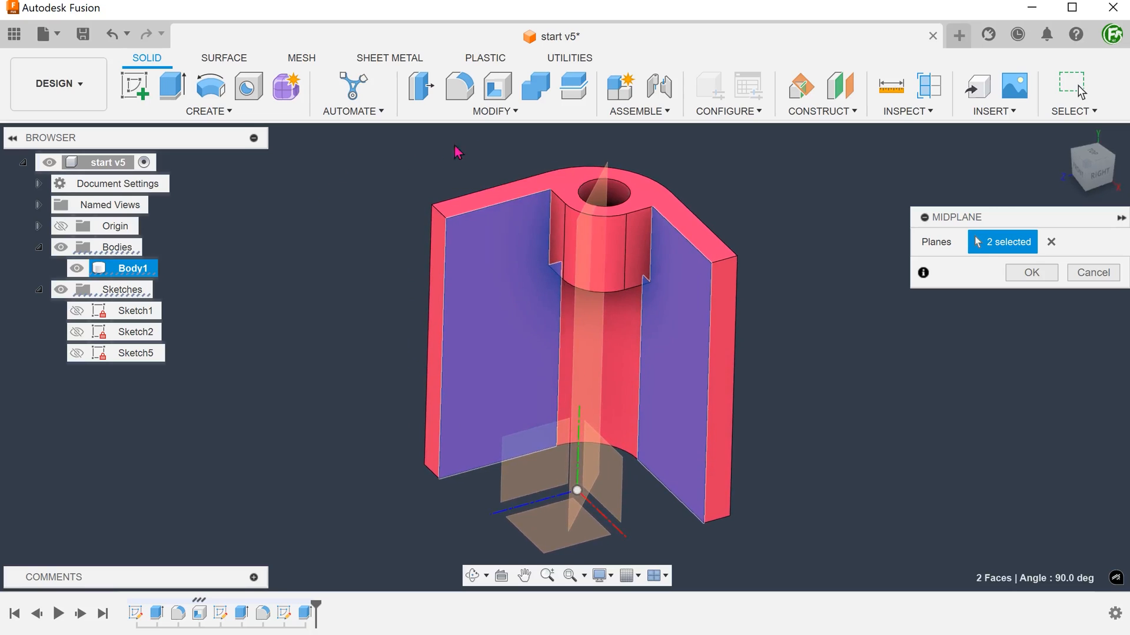
click(1030, 272)
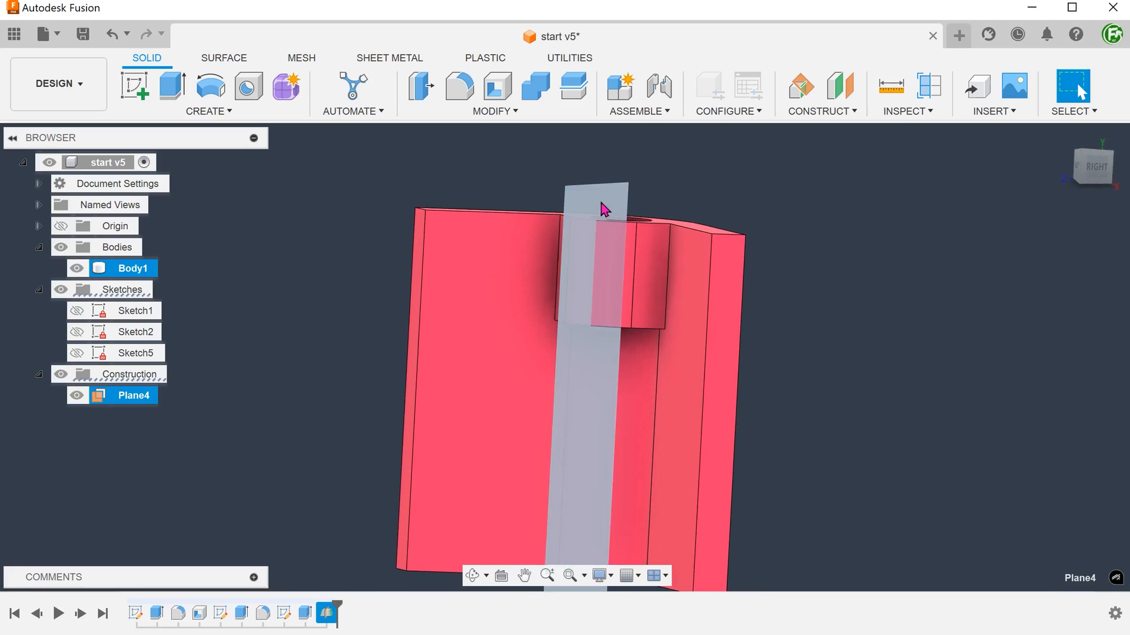
Step: Sketch on the midplane and intersect-project the boss's lower edge and the inner channel face
right_click(604, 209)
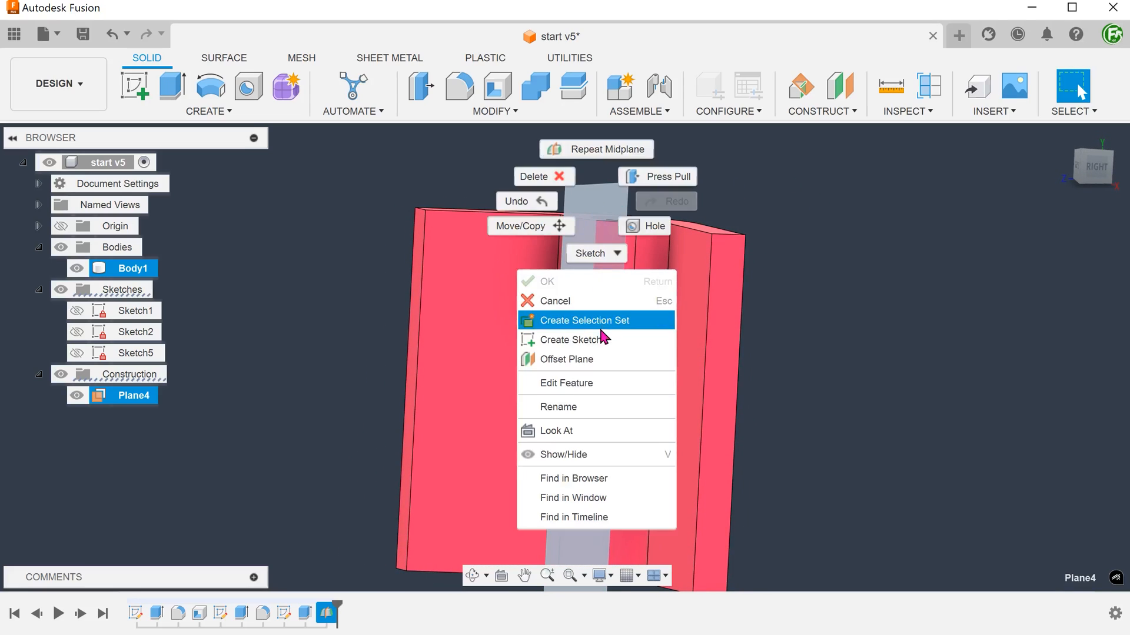
click(569, 338)
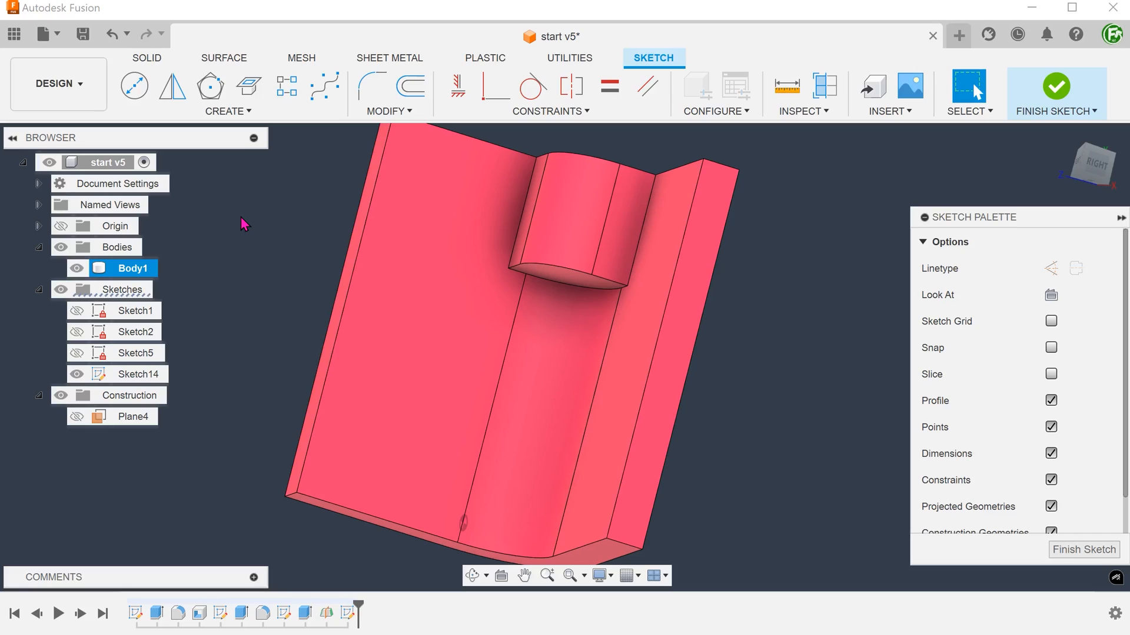
mouse_move(228, 111)
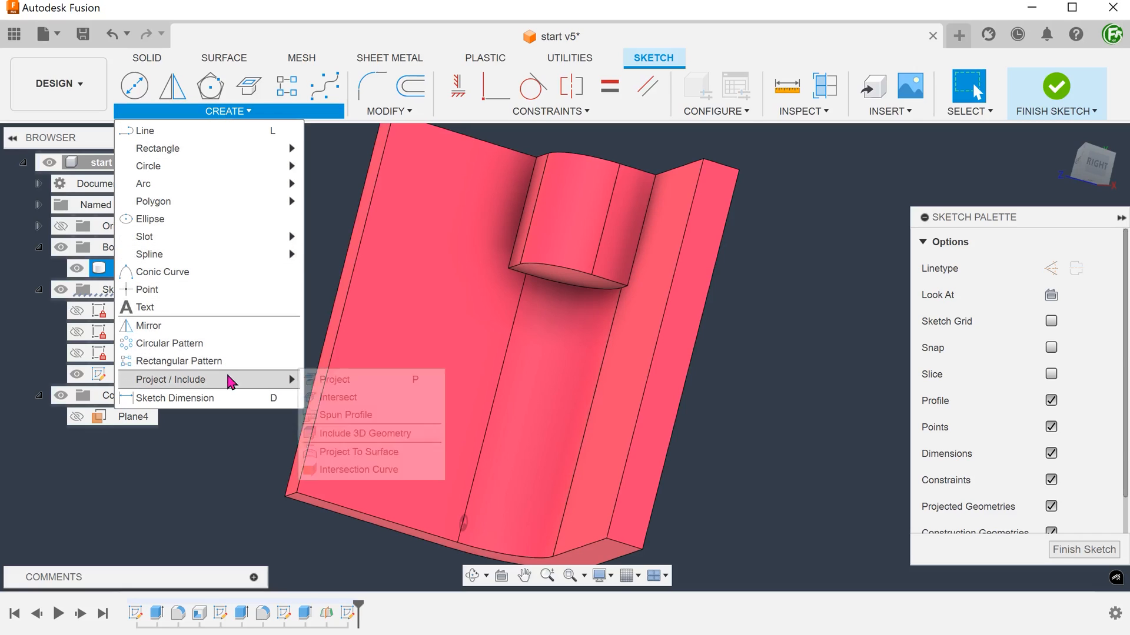
mouse_move(393, 403)
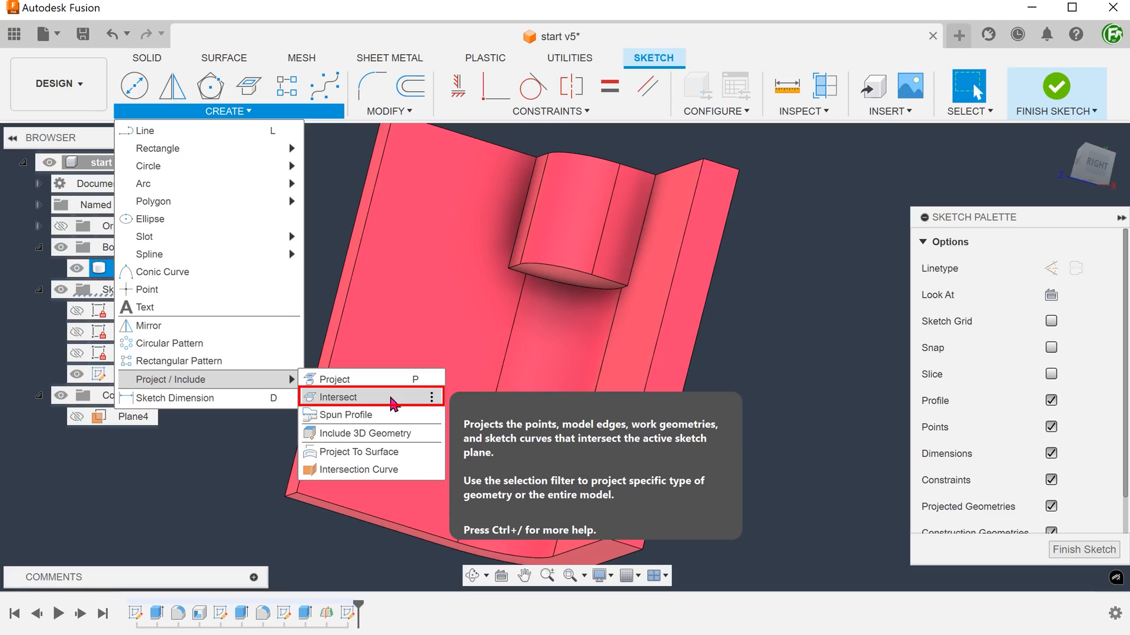
click(339, 396)
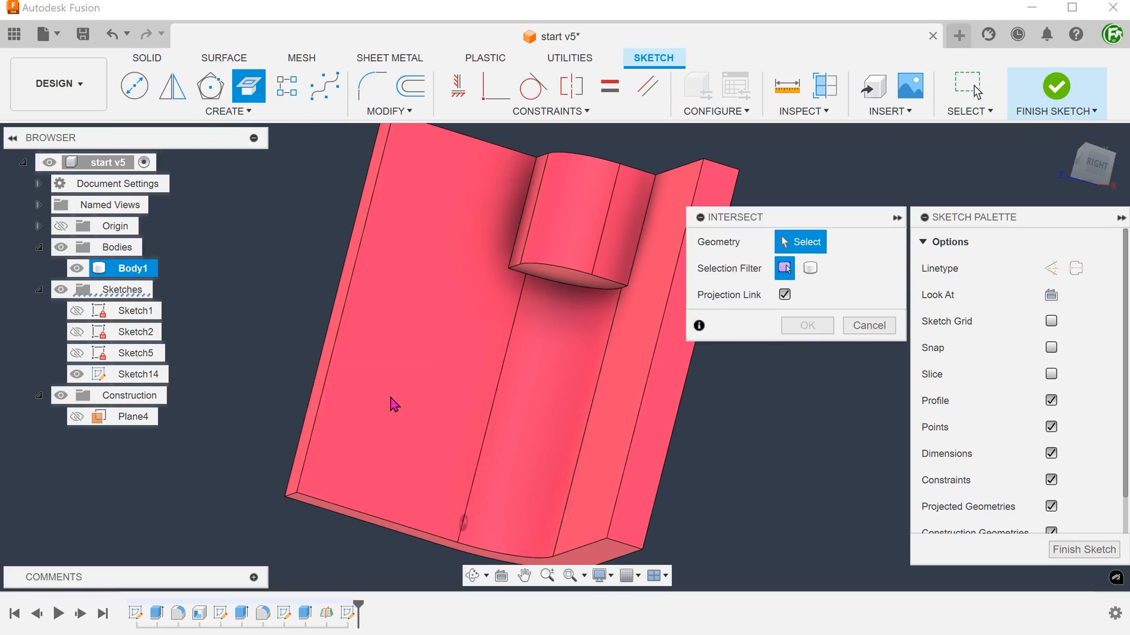
mouse_move(569, 274)
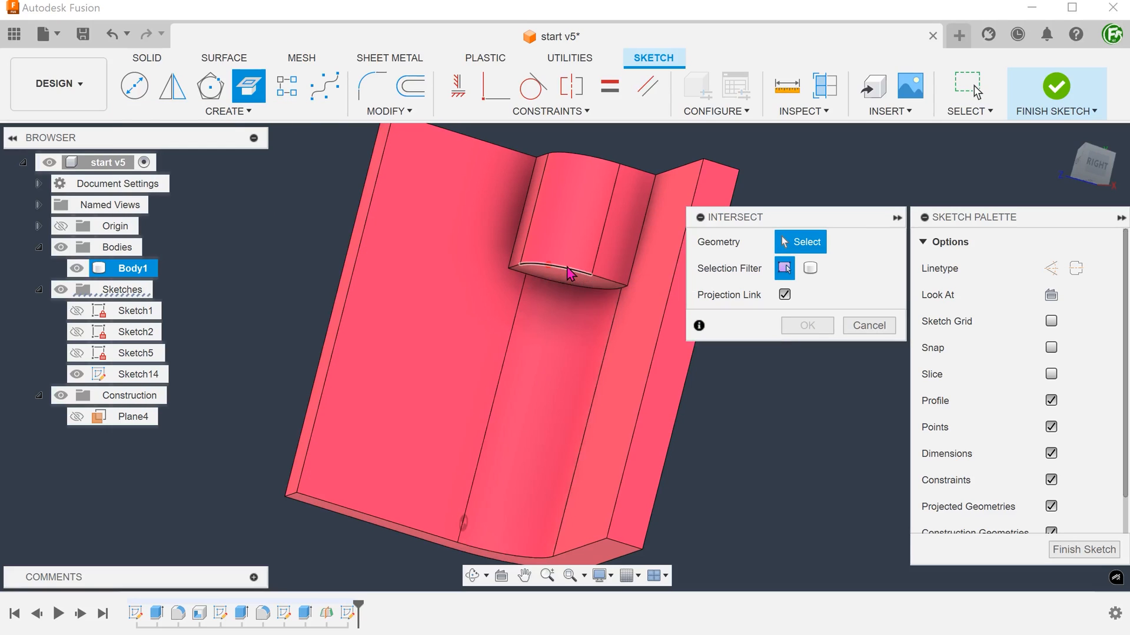
click(569, 271)
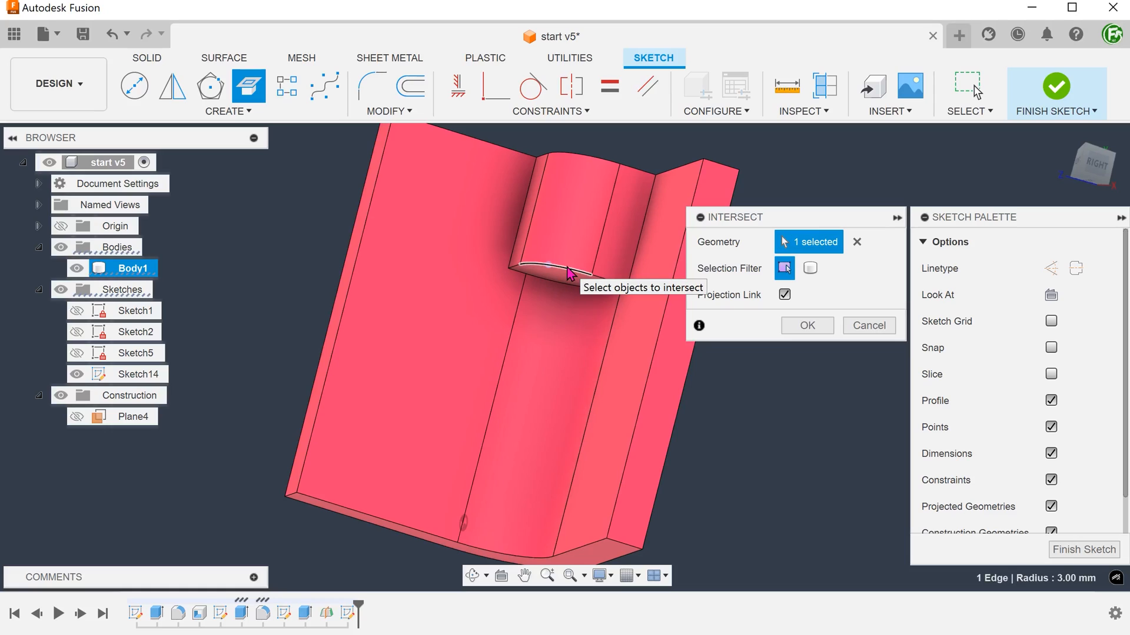
mouse_move(537, 389)
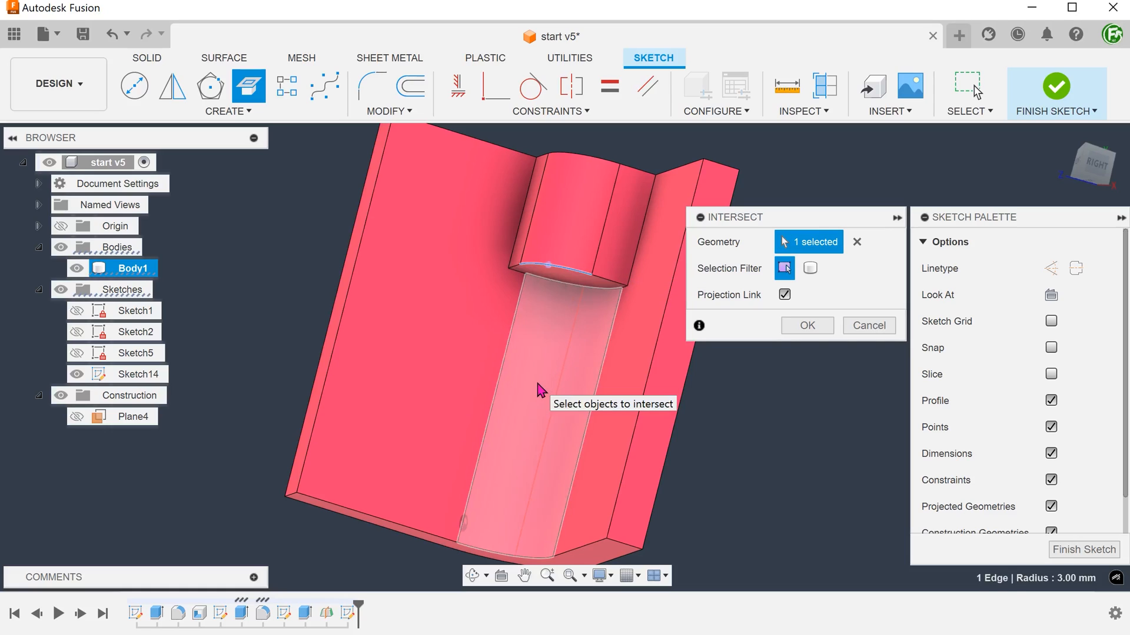
click(526, 389)
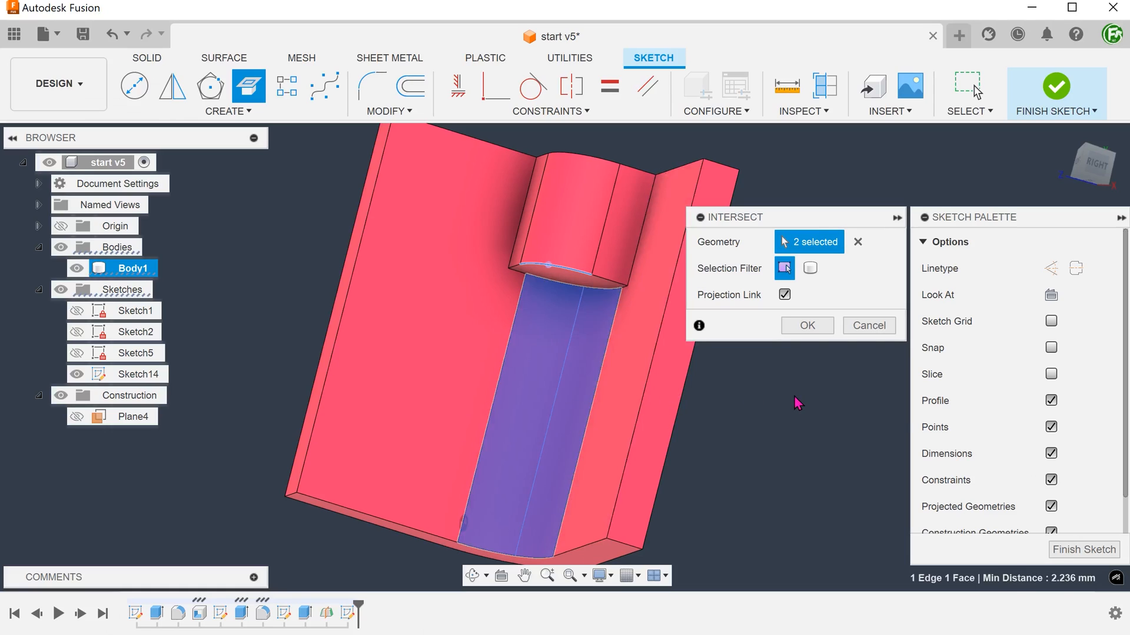
click(806, 324)
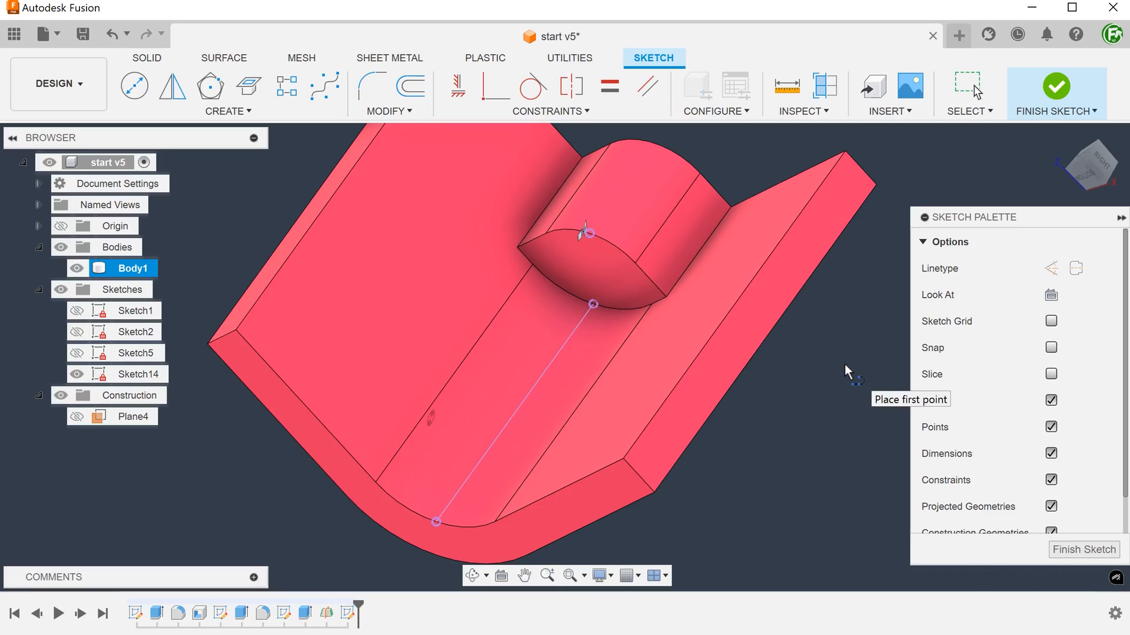
mouse_move(587, 239)
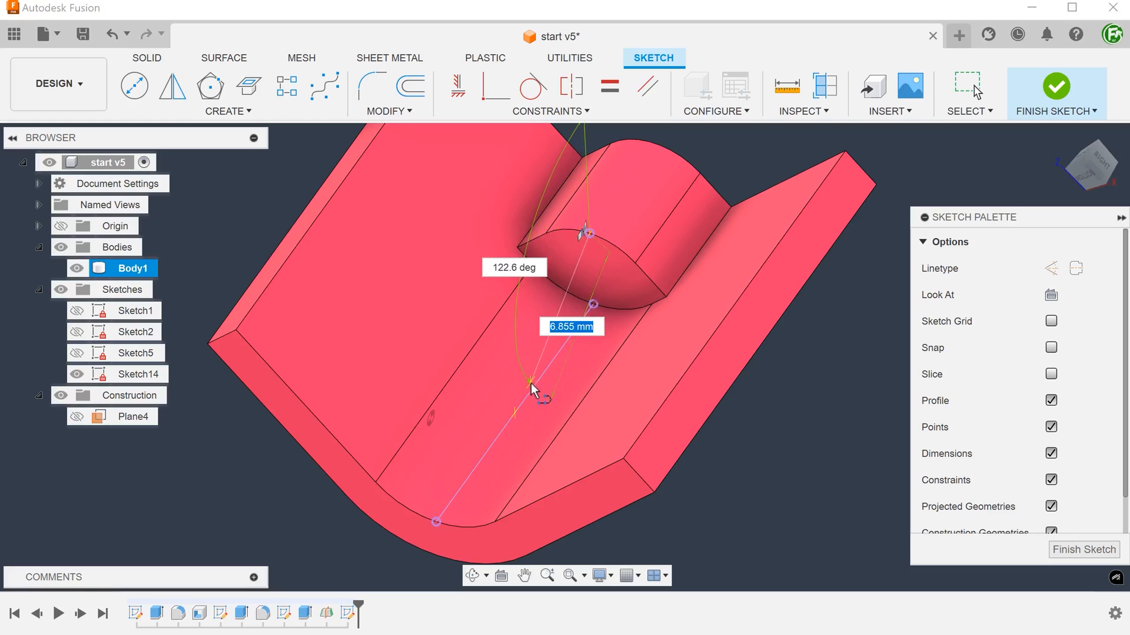
mouse_move(518, 420)
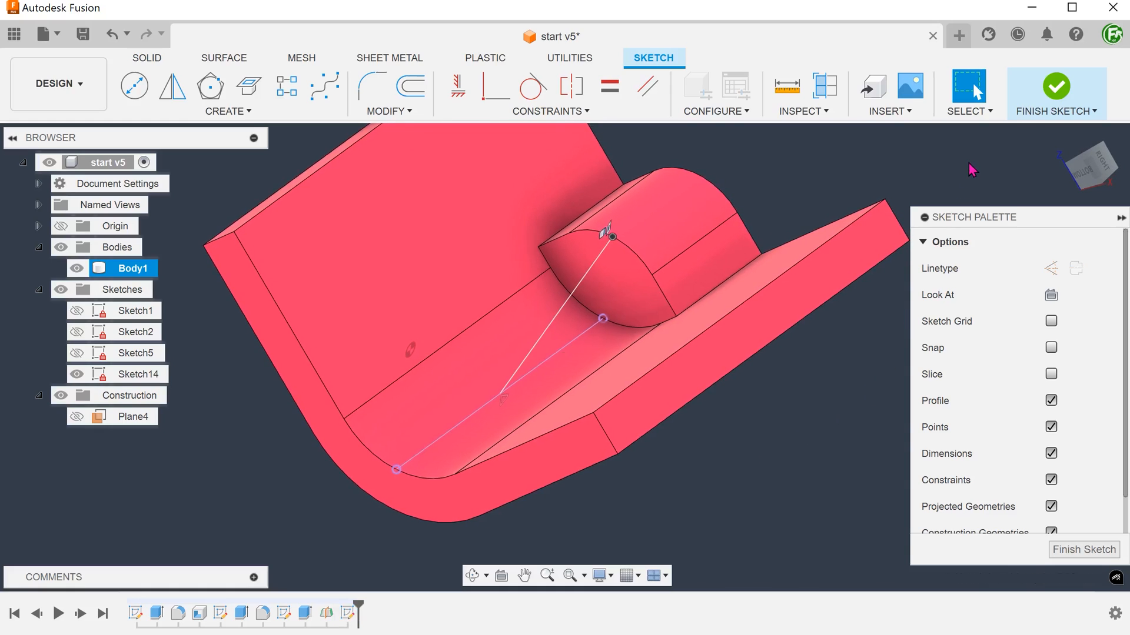
Step: Hide the projected geometries in the Sketch Palette and finish the midplane sketch
click(1050, 506)
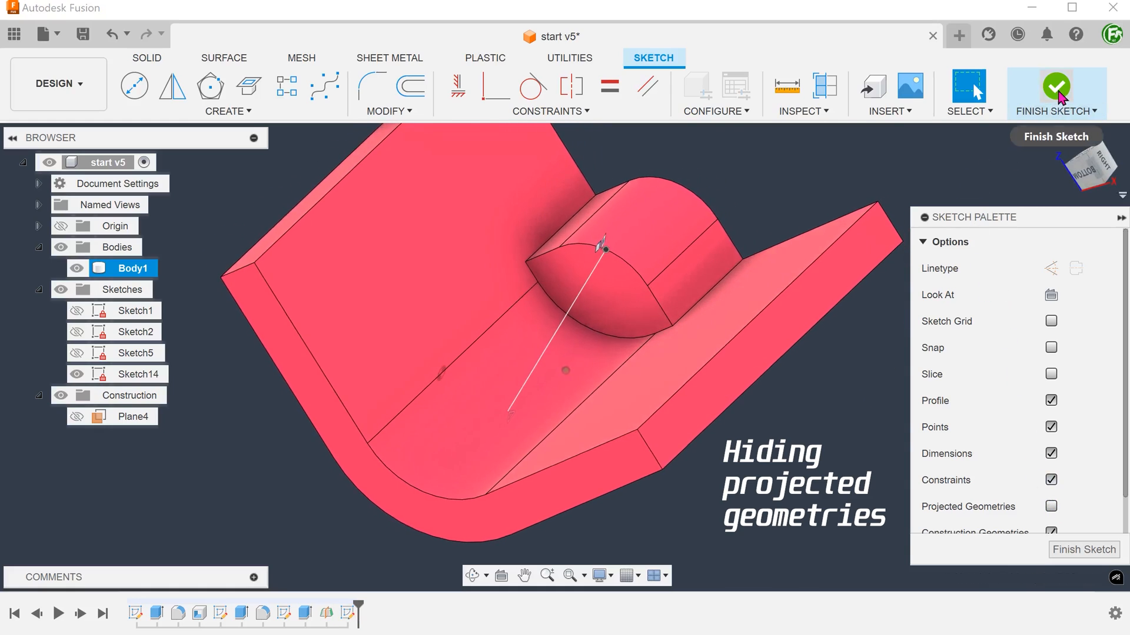
click(1054, 85)
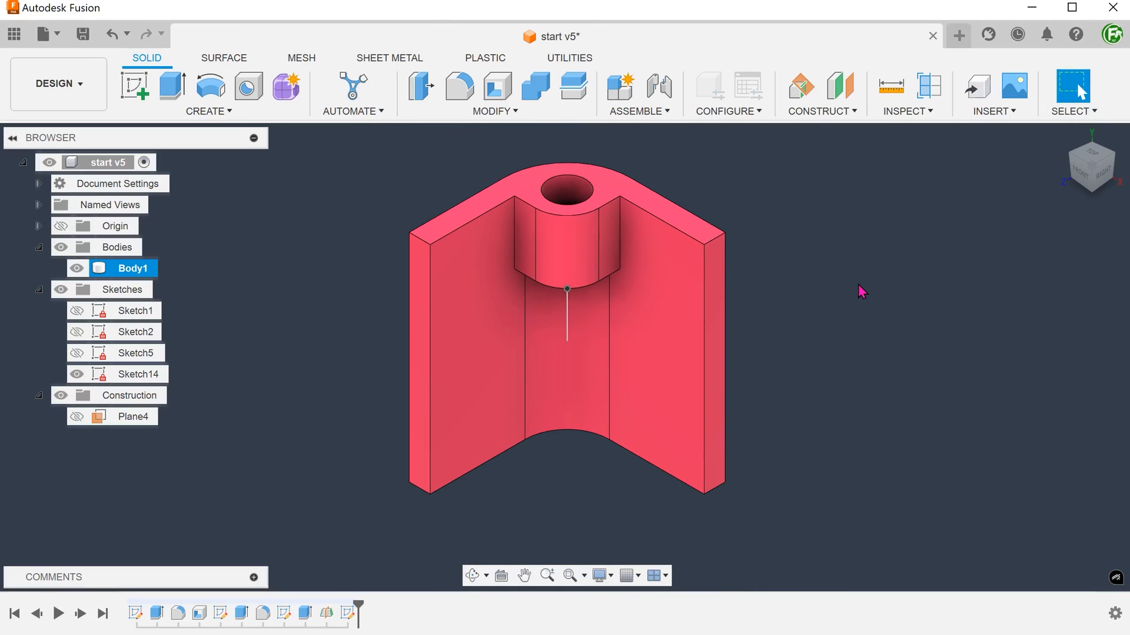
Step: Sweep the boss's end face along the angled sketch line with Join to form the wedge tip
click(208, 94)
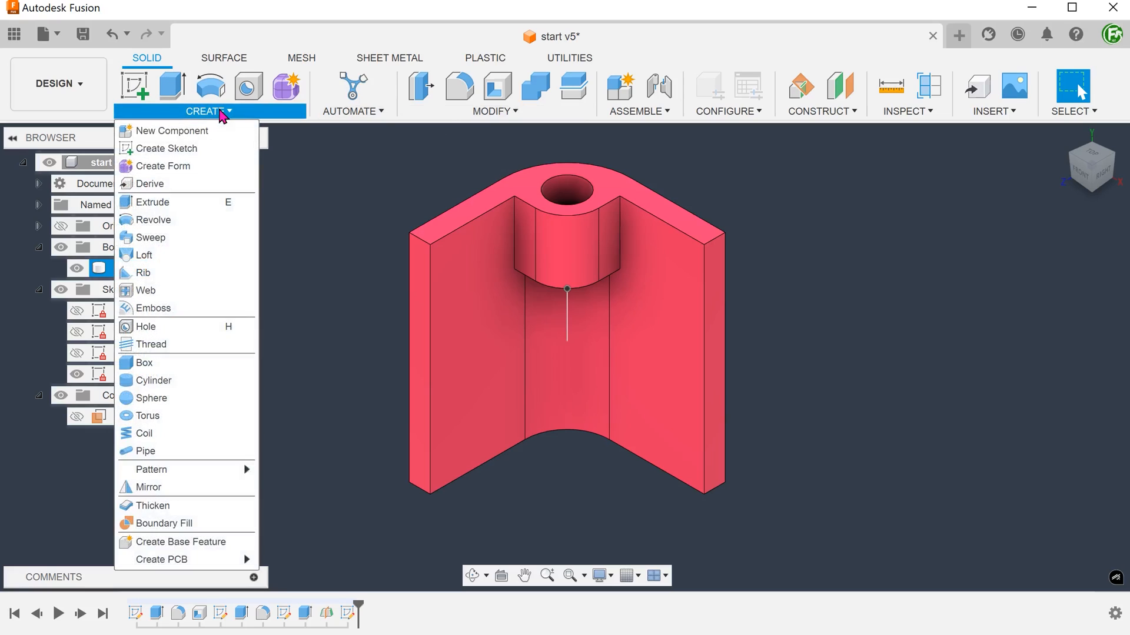
mouse_move(165, 236)
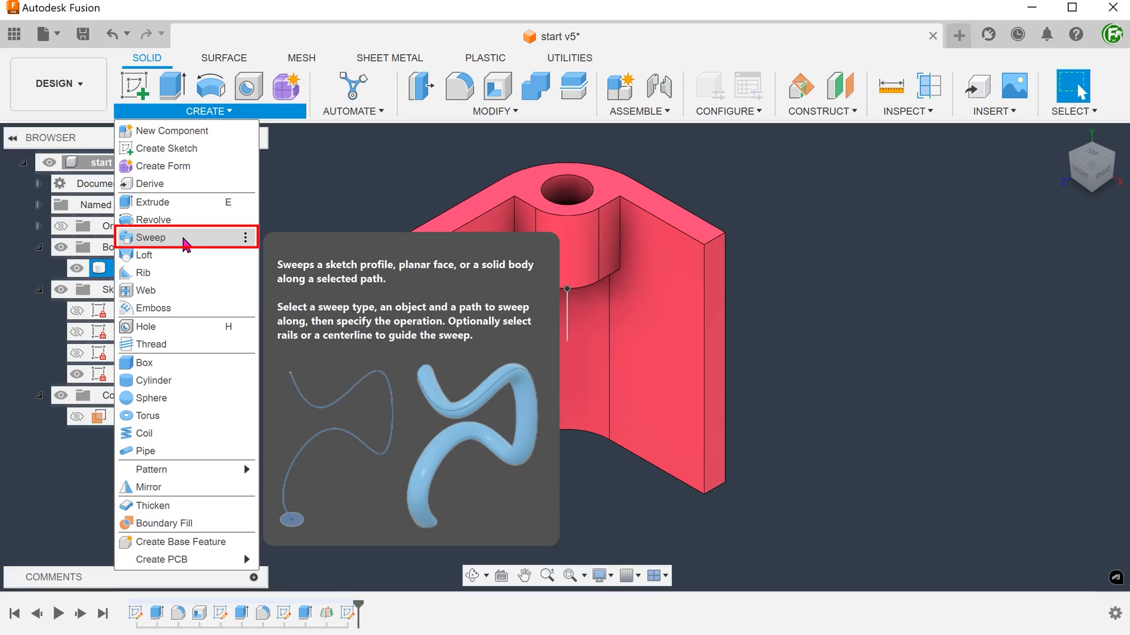
click(152, 238)
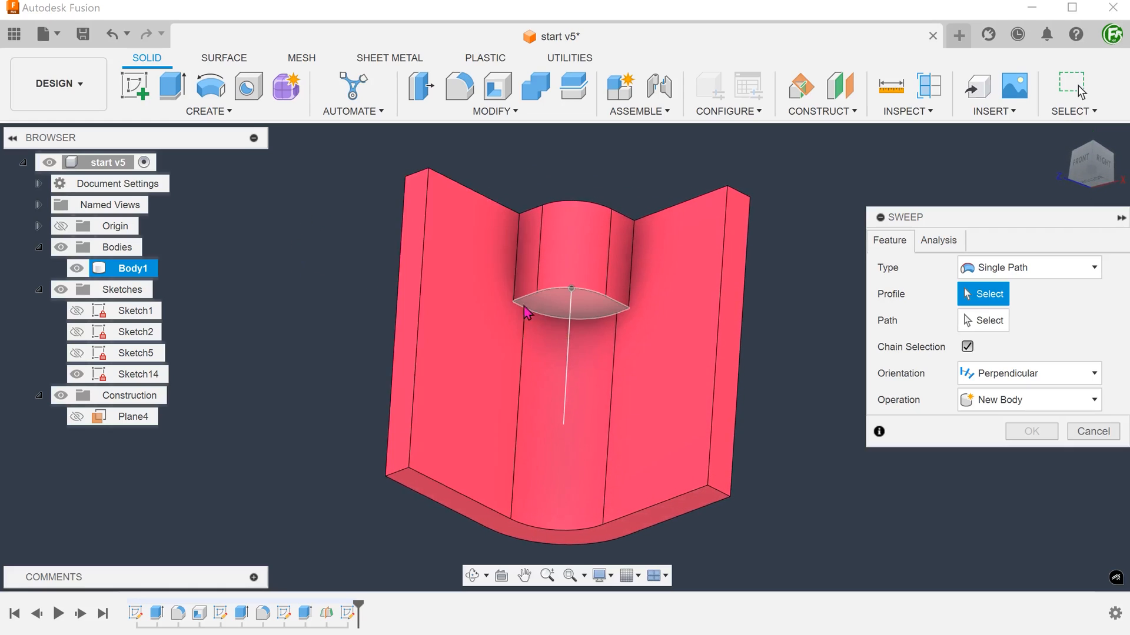
click(570, 302)
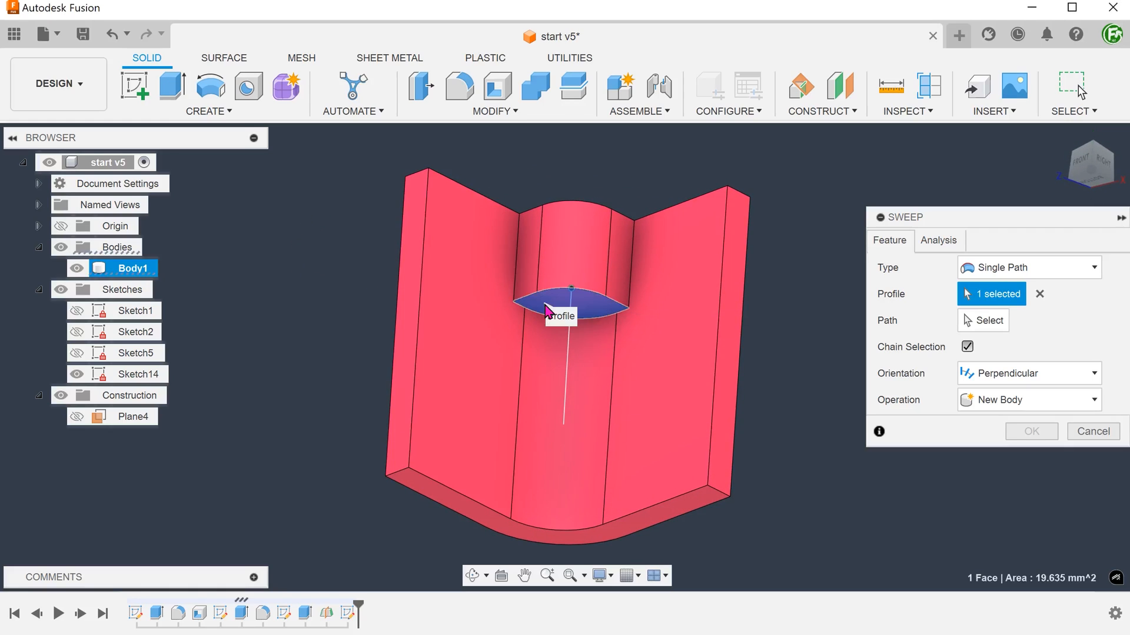
mouse_move(894, 301)
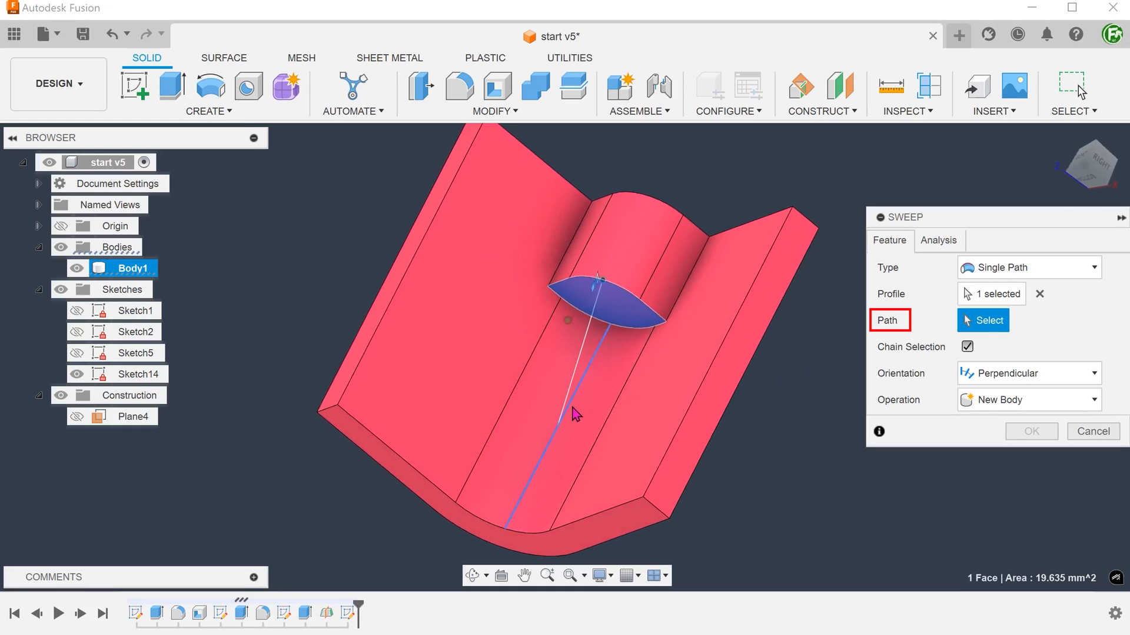
click(575, 413)
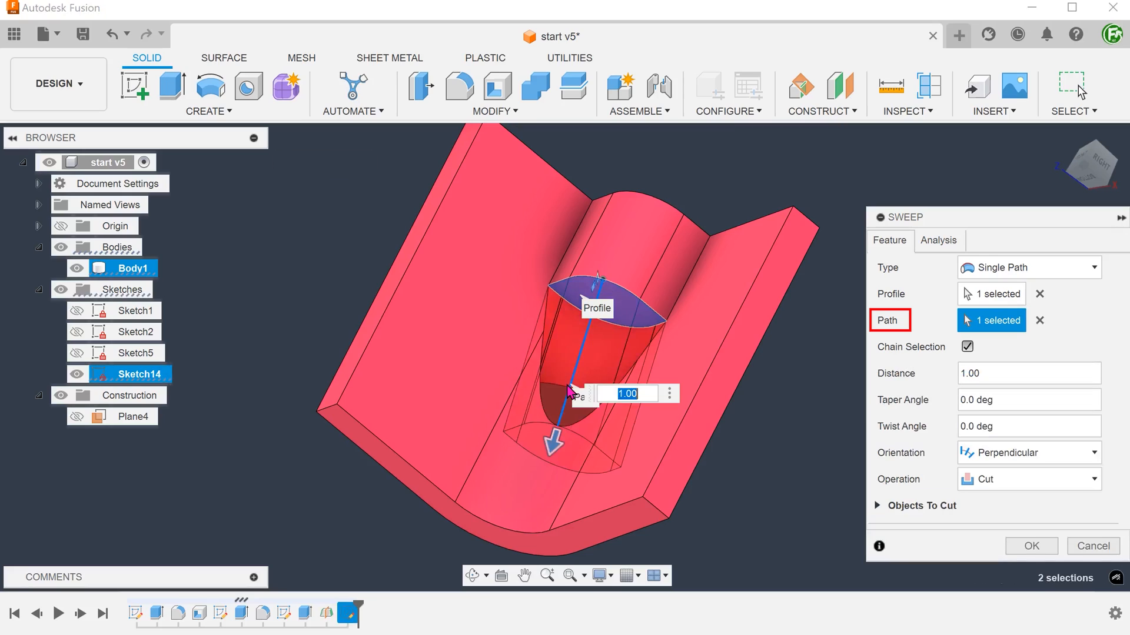
mouse_move(776, 436)
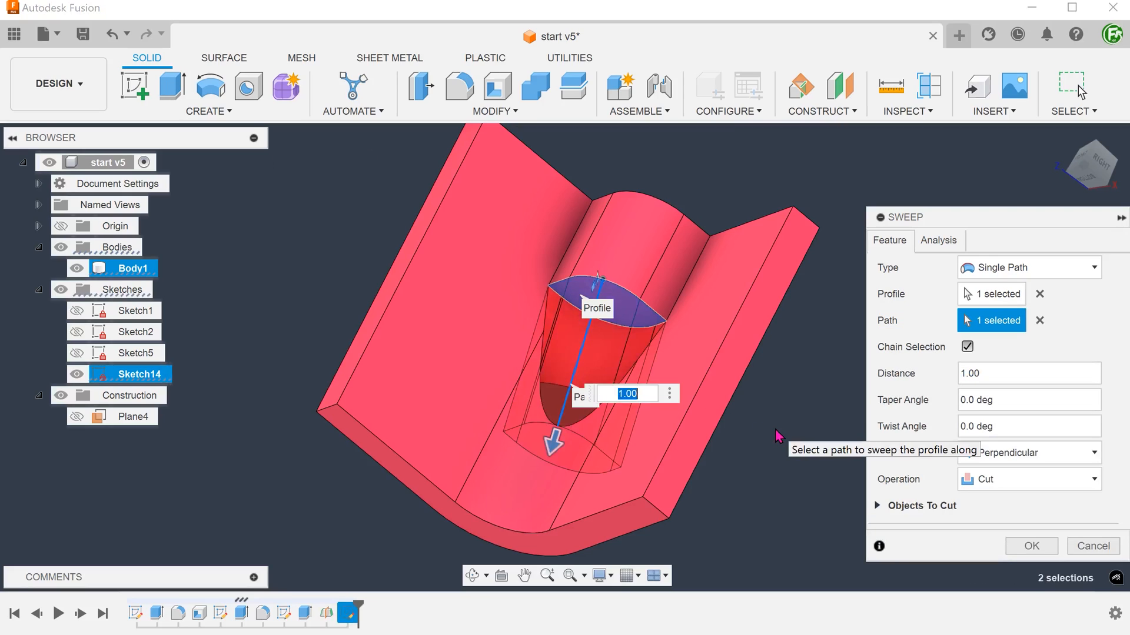
click(1025, 479)
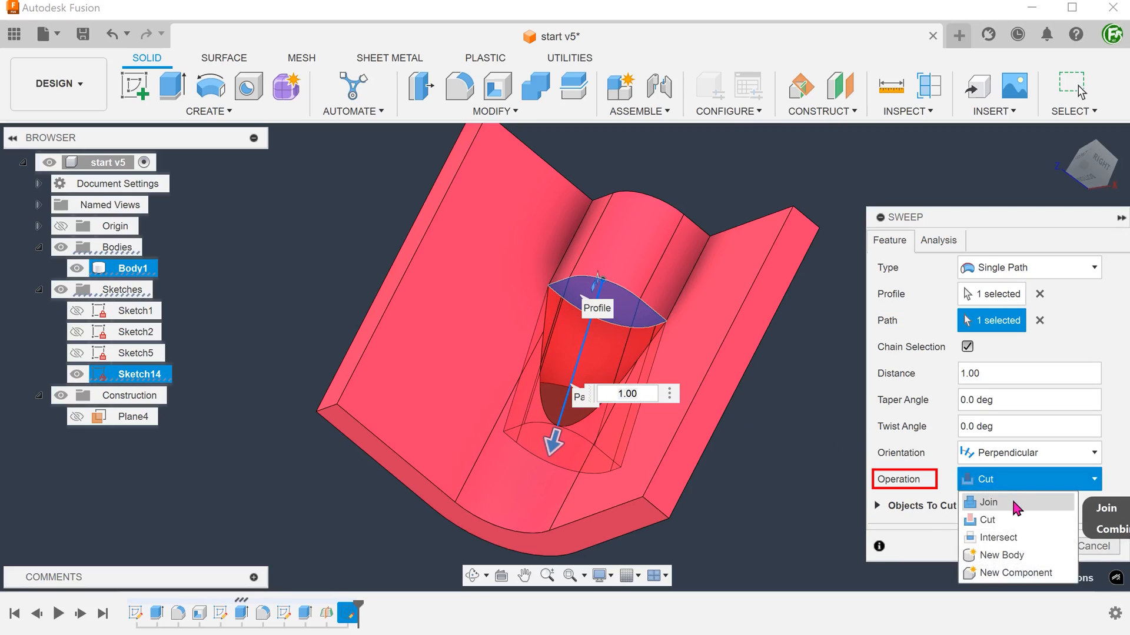
click(989, 502)
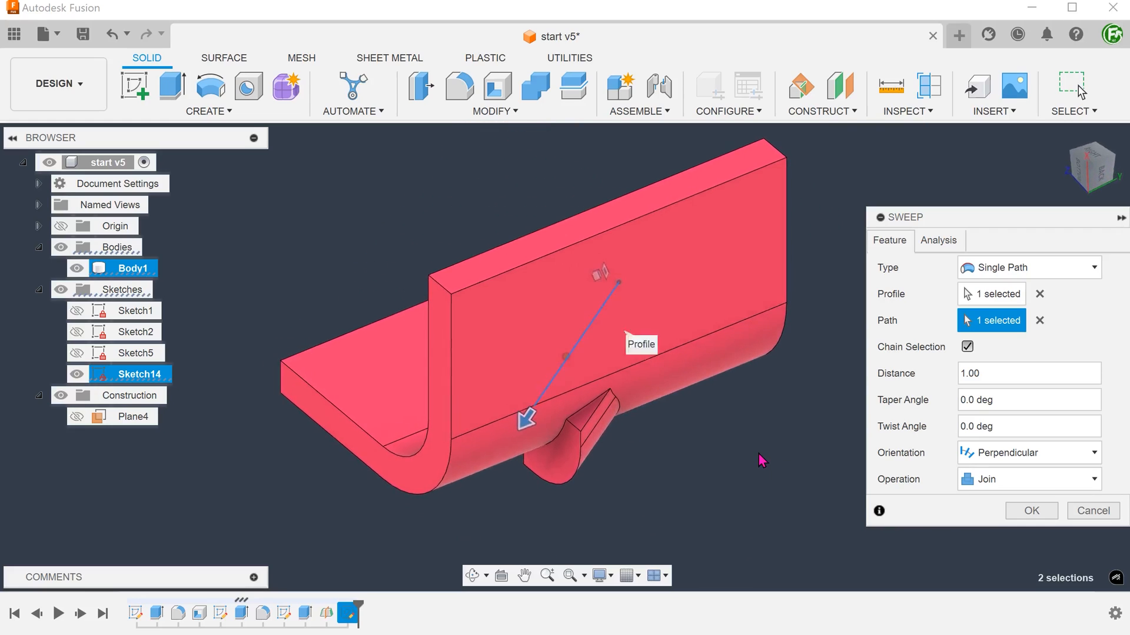
click(1029, 511)
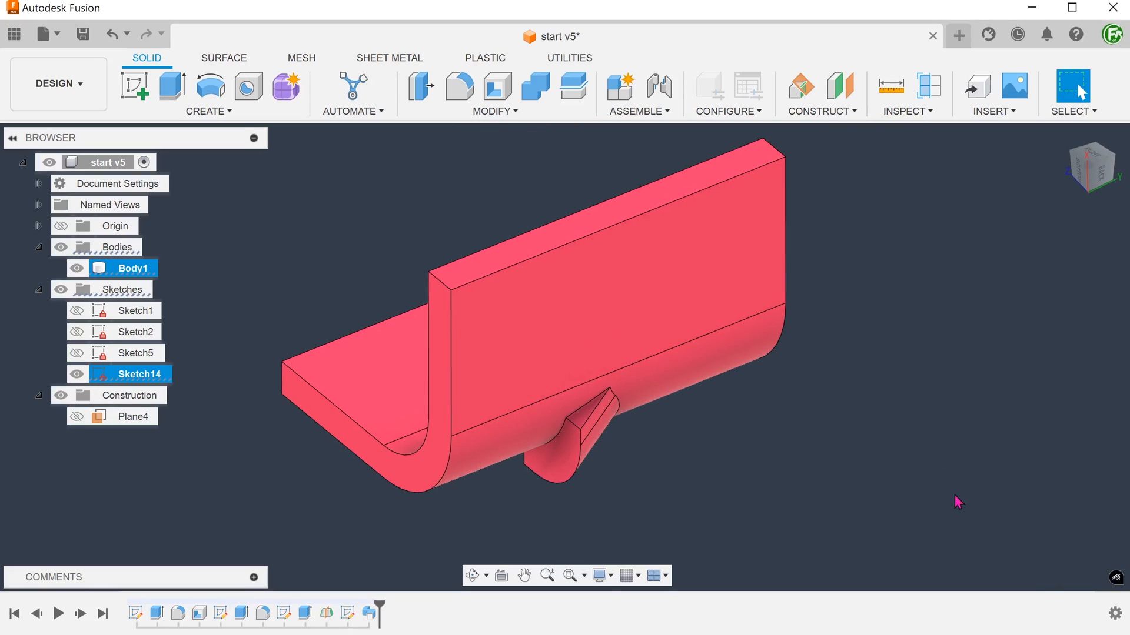